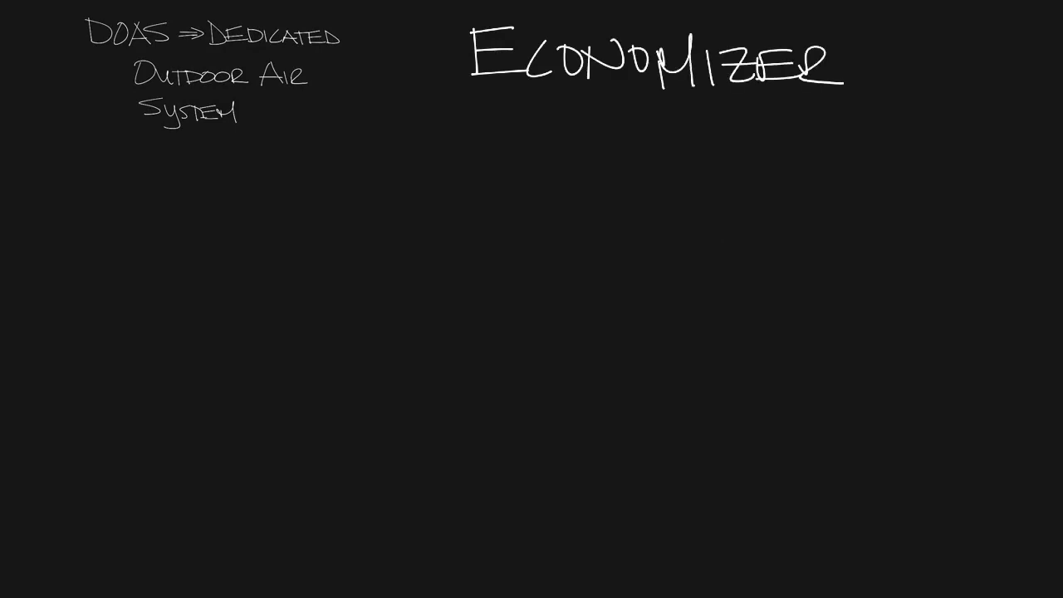
Draw the air handler box with coils, fan, outdoor air intake, supply outlet and return inlet
left_click_drag(474, 153, 772, 324)
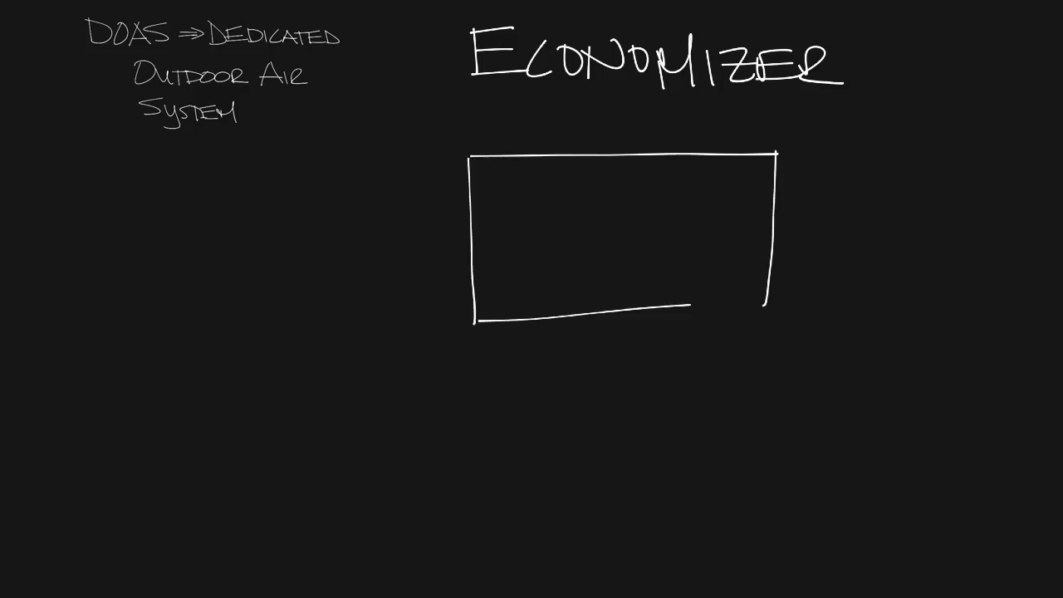
left_click_drag(581, 166, 706, 249)
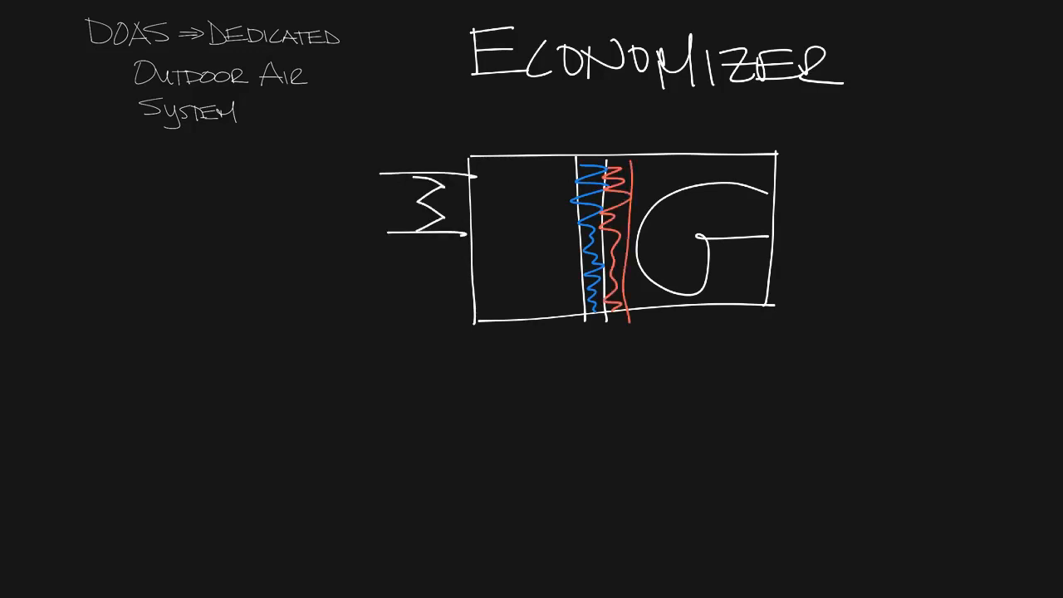
left_click_drag(494, 320, 553, 378)
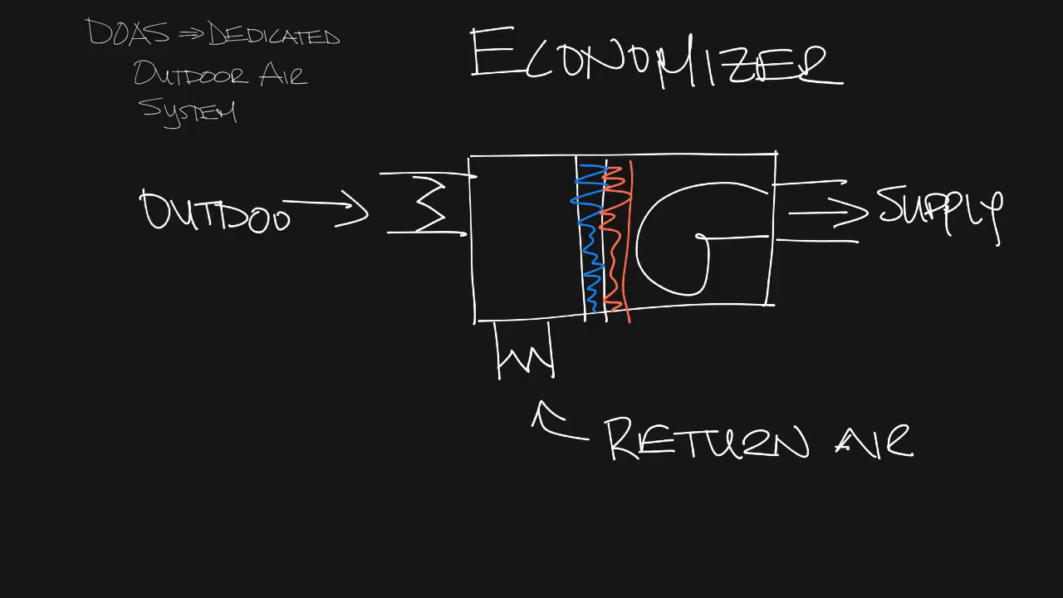
Handwrite AIR, FREE COOLING and SAVES ENERGY & $ beside the 55° and 75° airstreams
type("AIR")
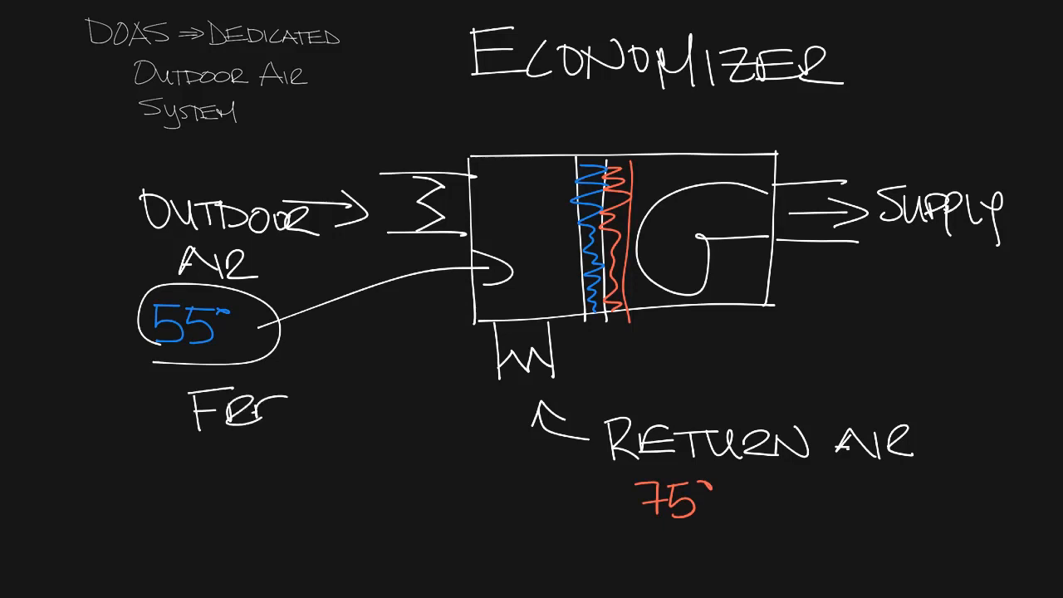
type("FREE COOLING")
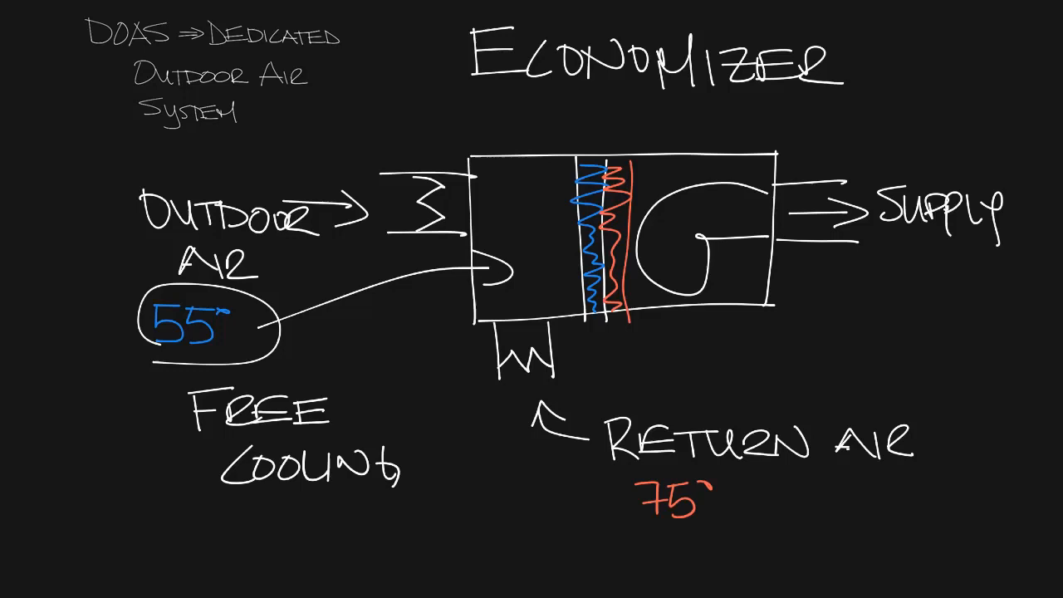
type("SAVFS")
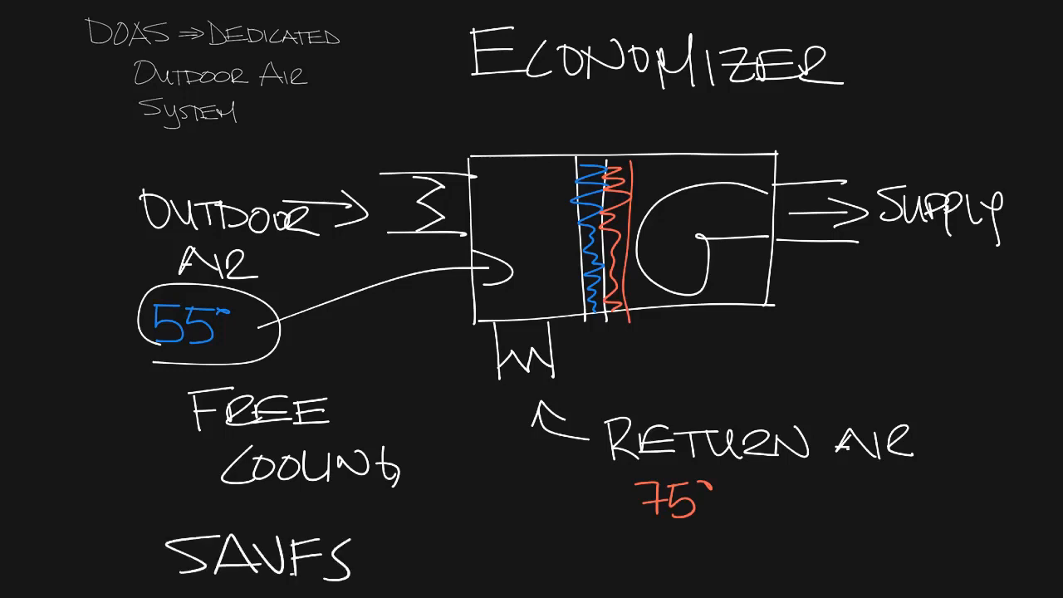
type("ENERGY & $")
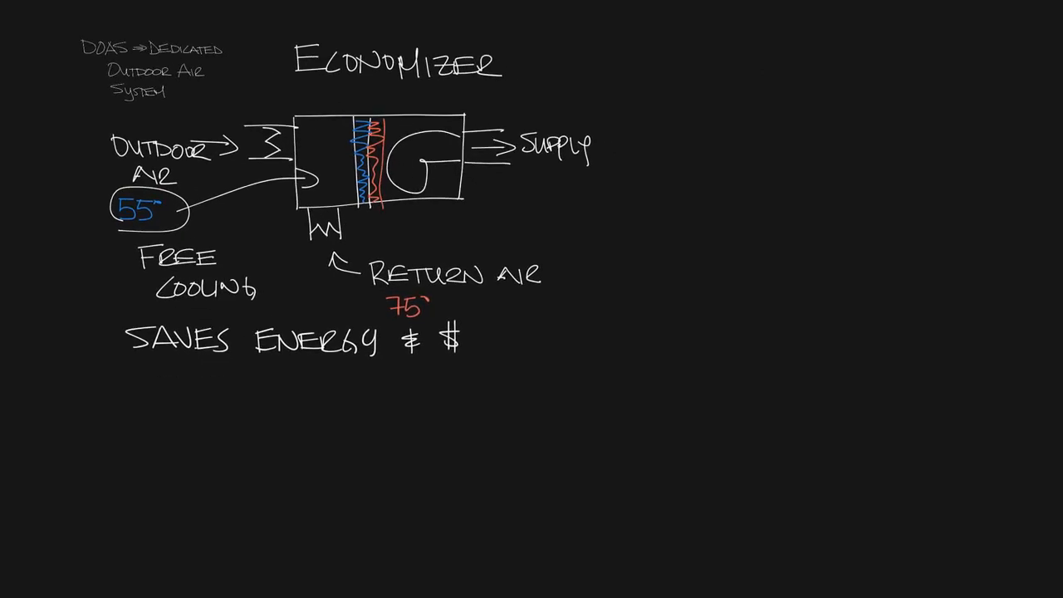
Handwrite VENTILATION STD REQUIRE ECONOMIZERS and outline a floor plan rectangle with a divider
type("VEI")
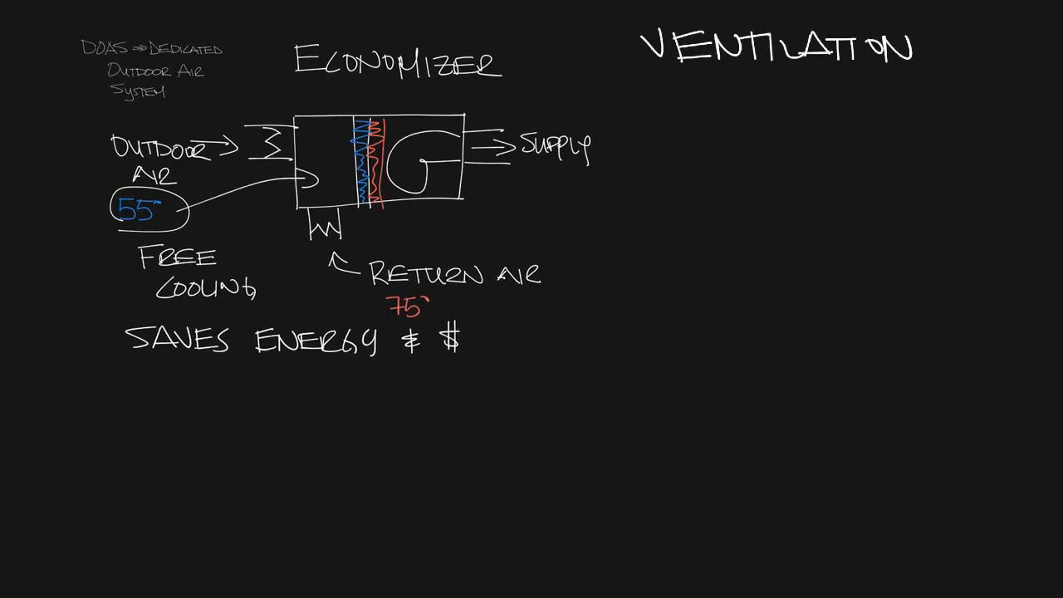
type("STD RF")
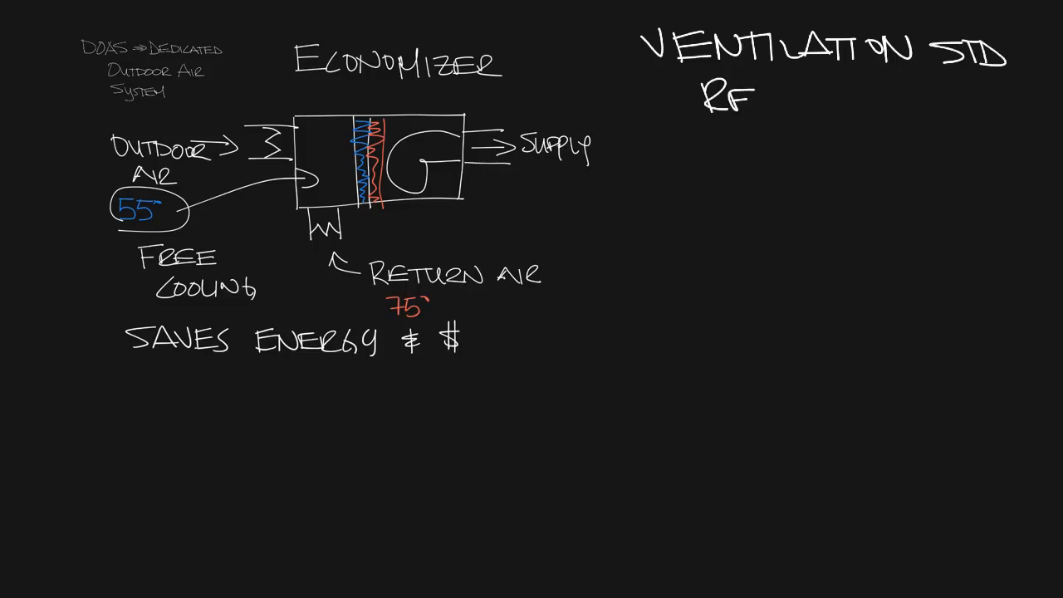
type("REQUIRE ECONOMIZERS")
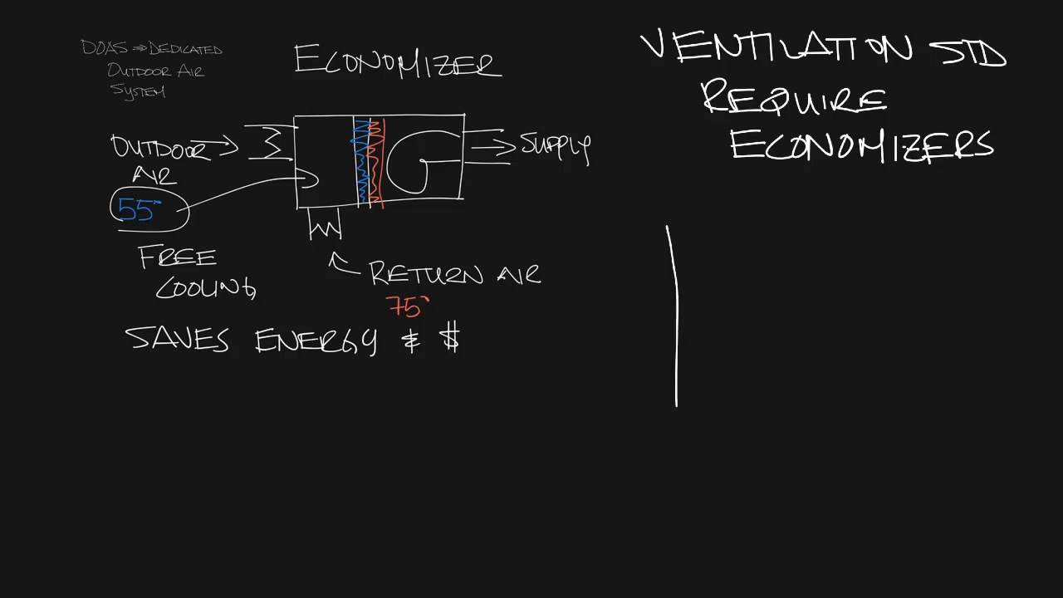
left_click_drag(672, 224, 964, 519)
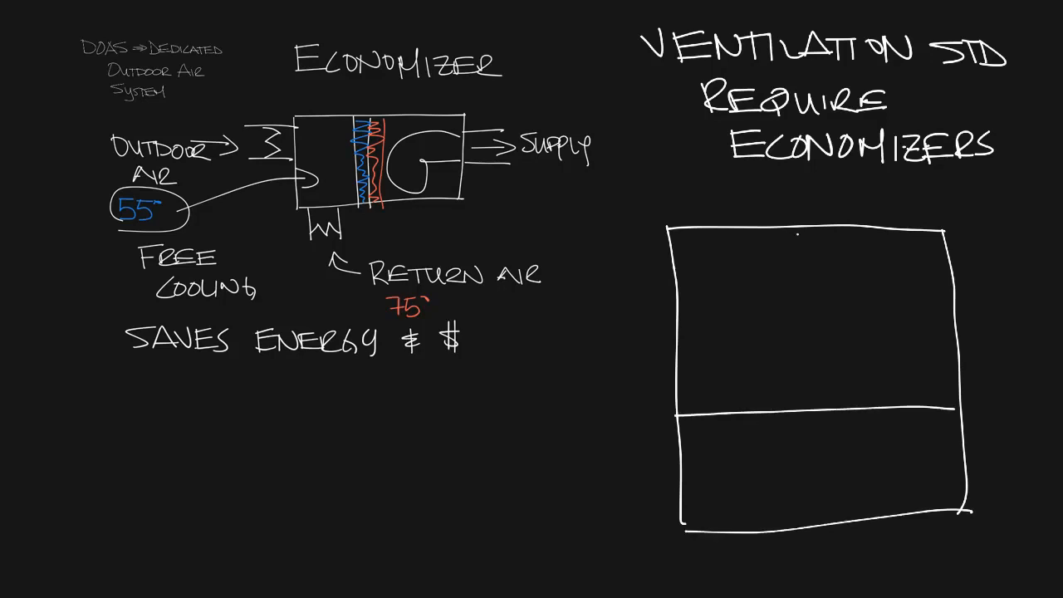
Divide the plan into four 100 cfm zones and a 500 cfm zone, ducted from supply
left_click_drag(797, 241, 797, 407)
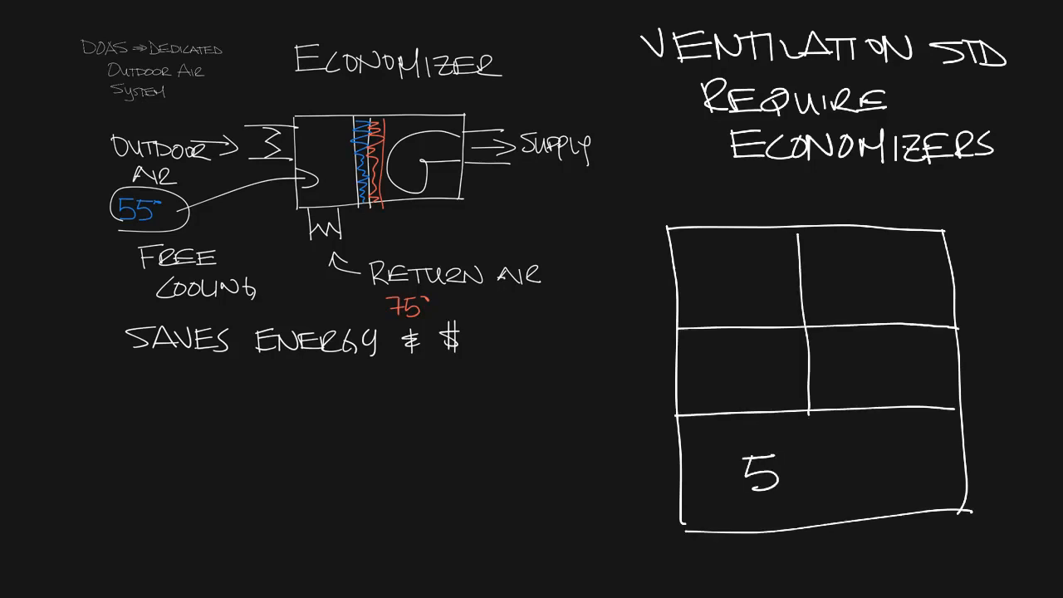
type("00cfm")
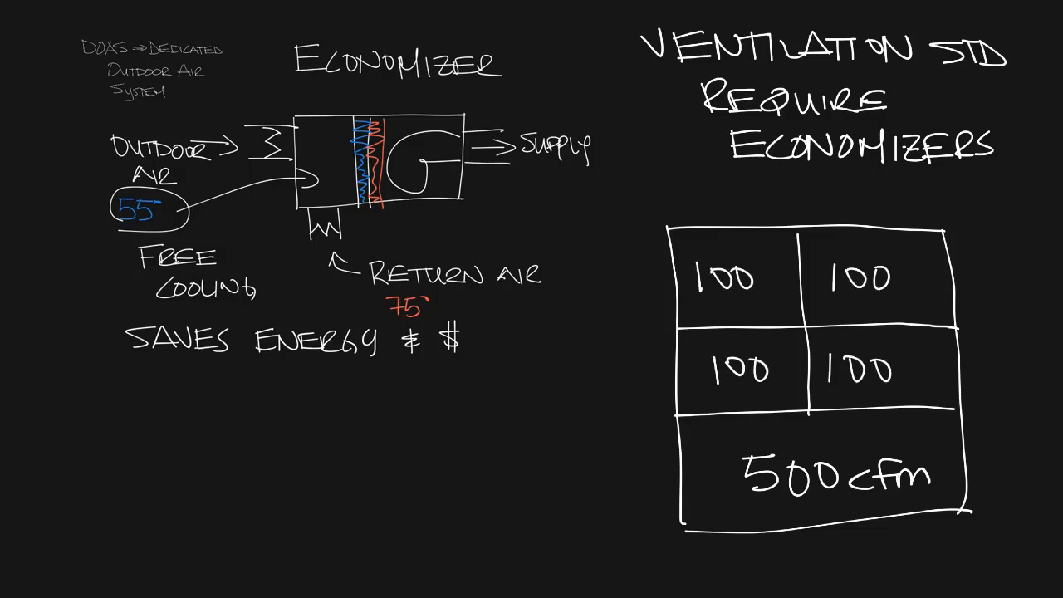
left_click_drag(498, 133, 689, 216)
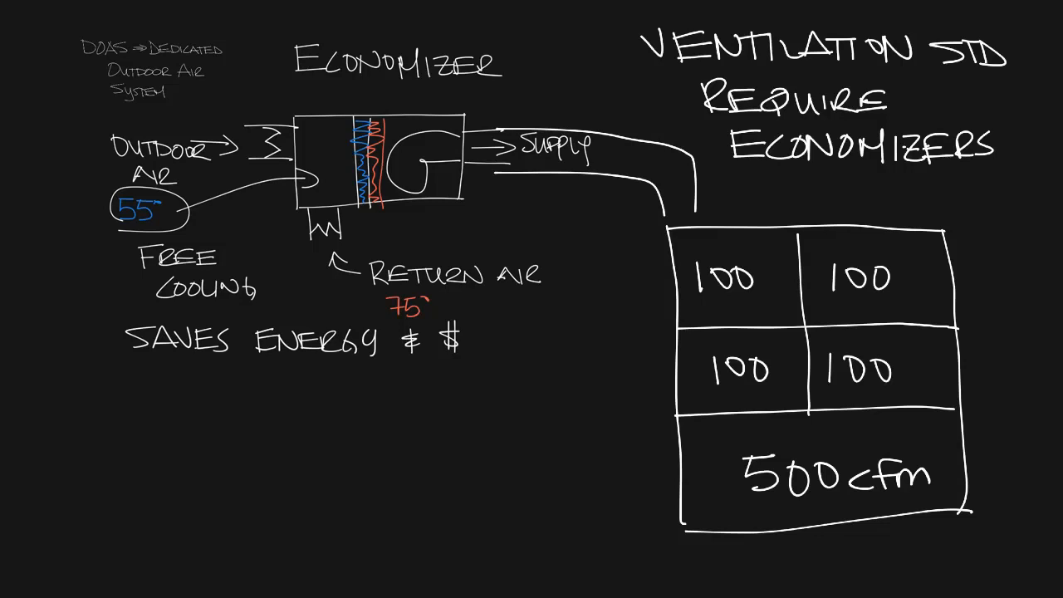
Note 900 cfm outdoor air and handwrite HOW DO YOU KNOW IT'S
type("900 cfm")
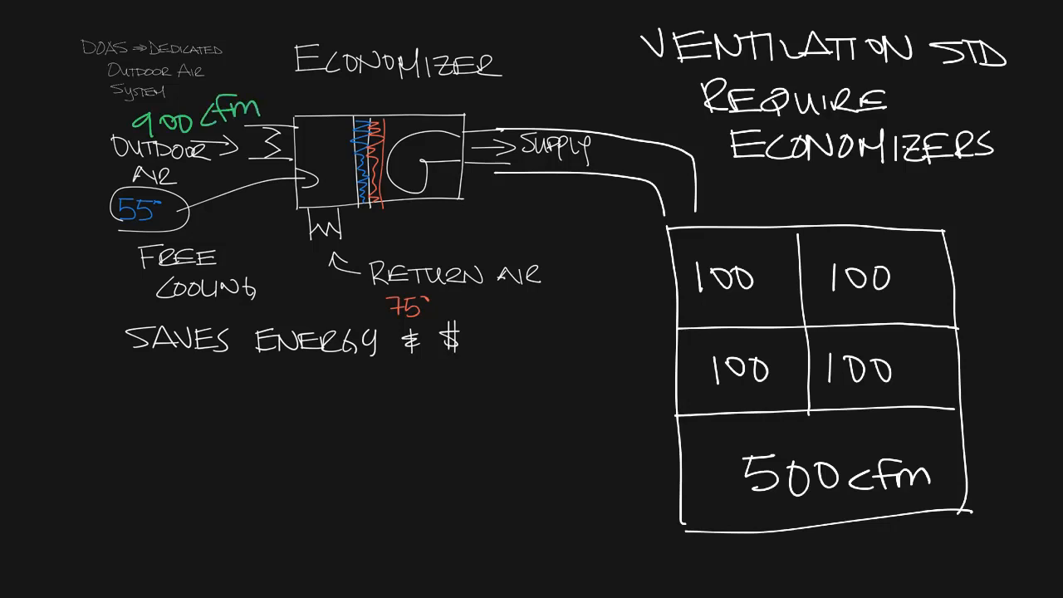
type("HOW DO YOU")
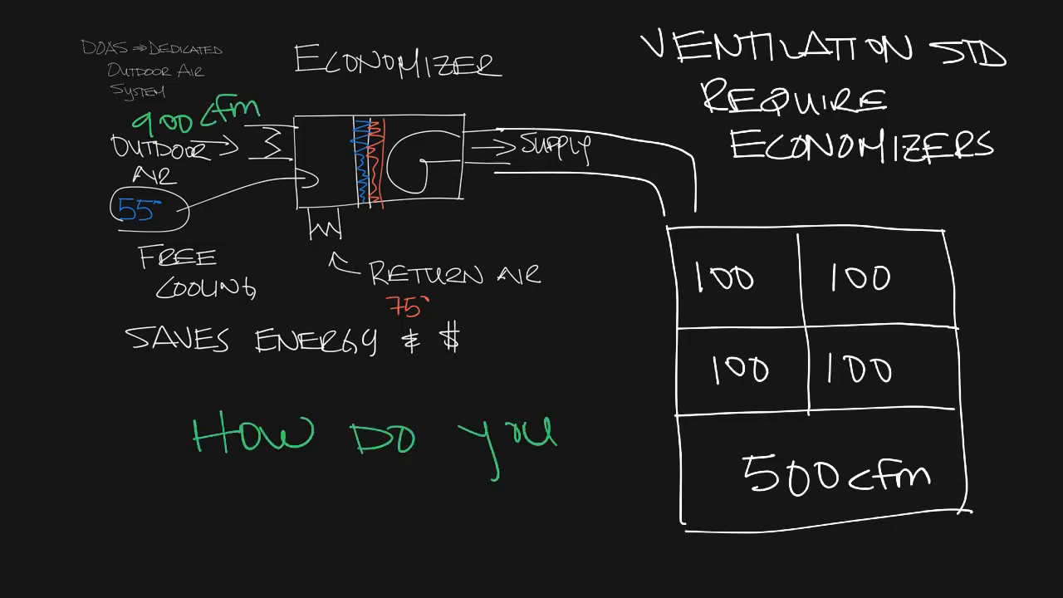
type("KNOW IT'S")
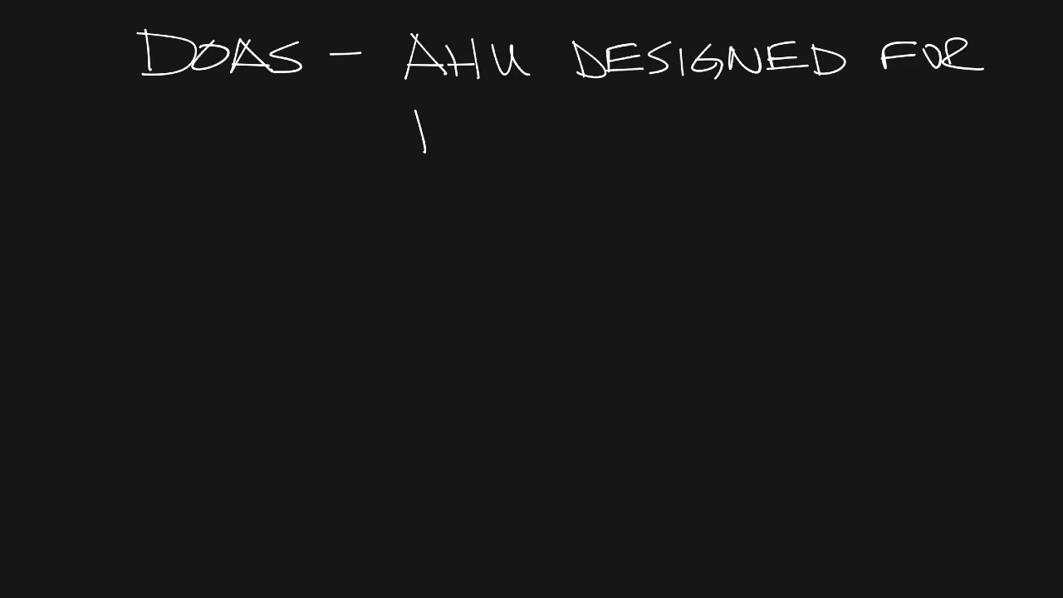
Write 100% Outside Air, all about VENTILATION (underlined), and sketch the outside-air unit box
type("100% Outside")
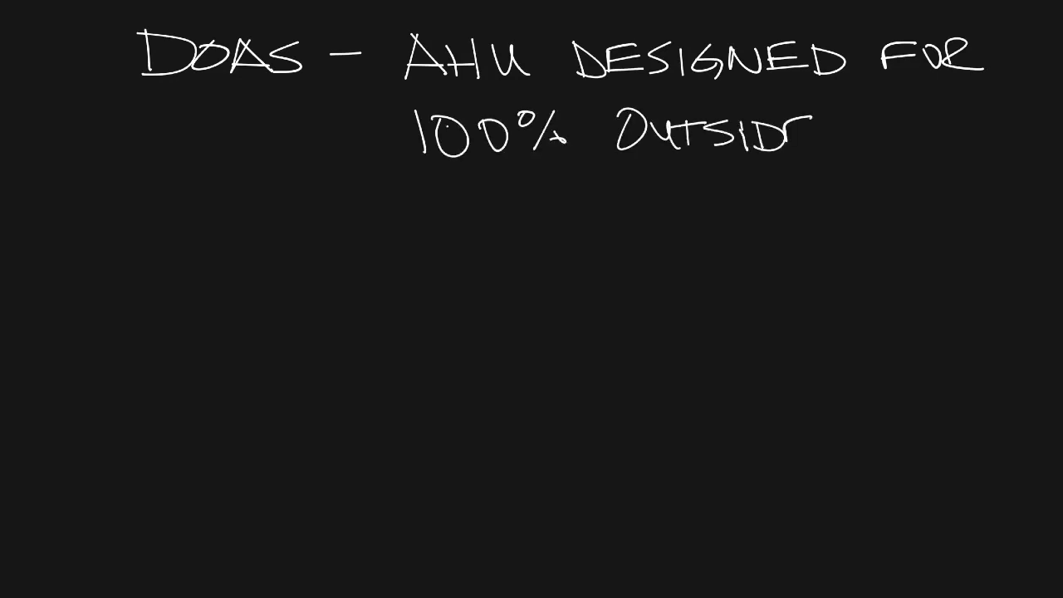
type("Air")
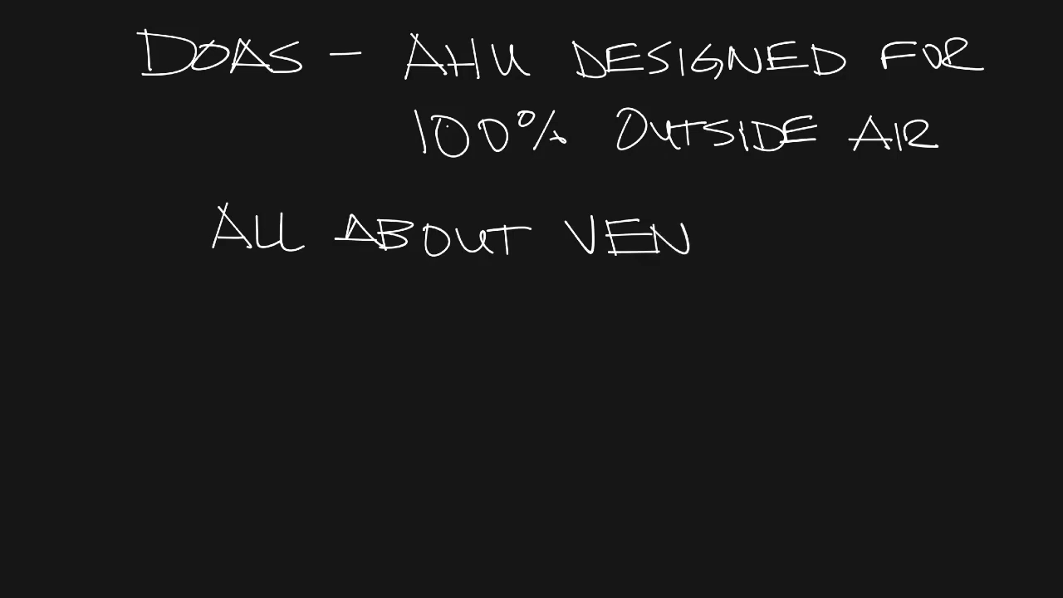
type("TILATION")
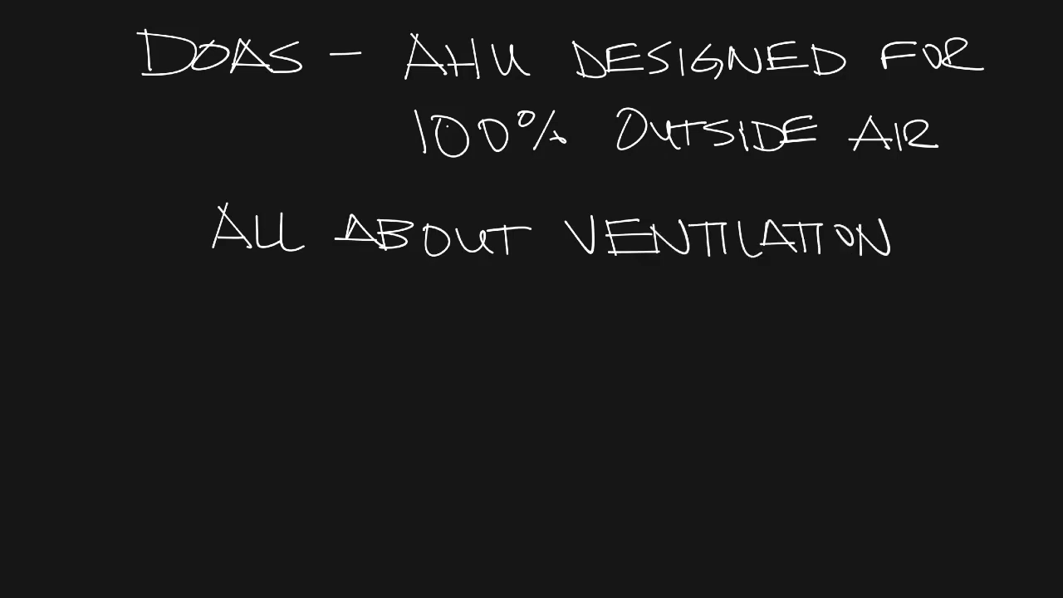
left_click_drag(585, 286, 859, 279)
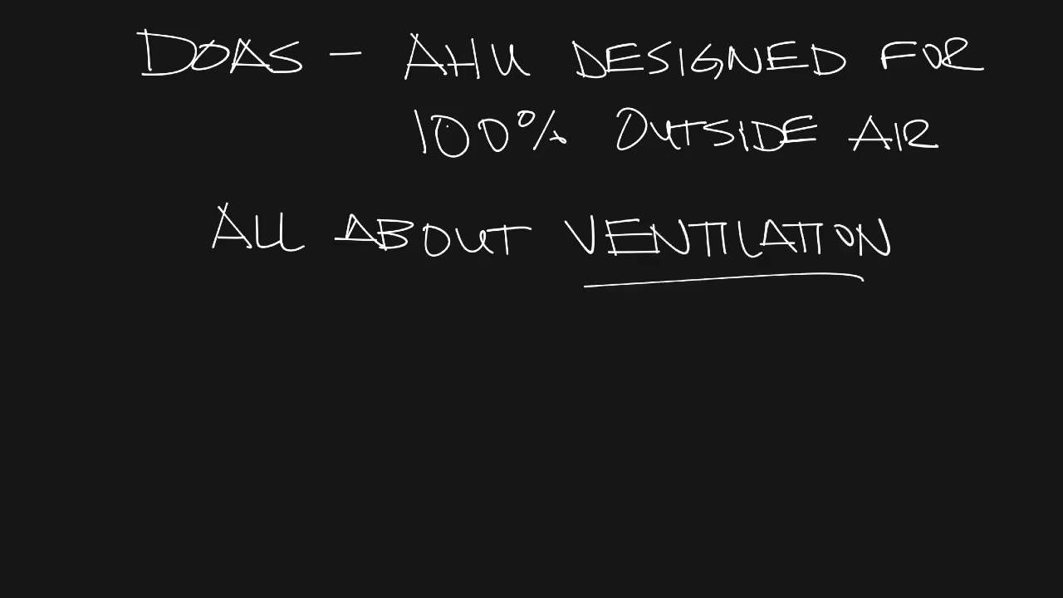
left_click_drag(299, 341, 560, 519)
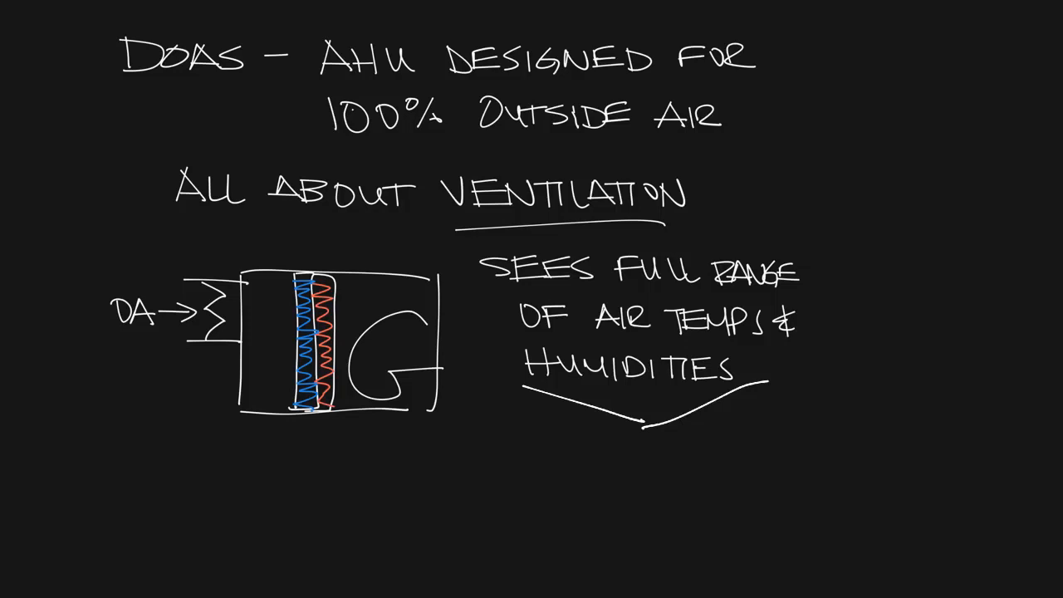
Write Improved filtration, HUMIDITY CONTROL and COILS on the DOAS notes
type("IMPROVED FILTRATION")
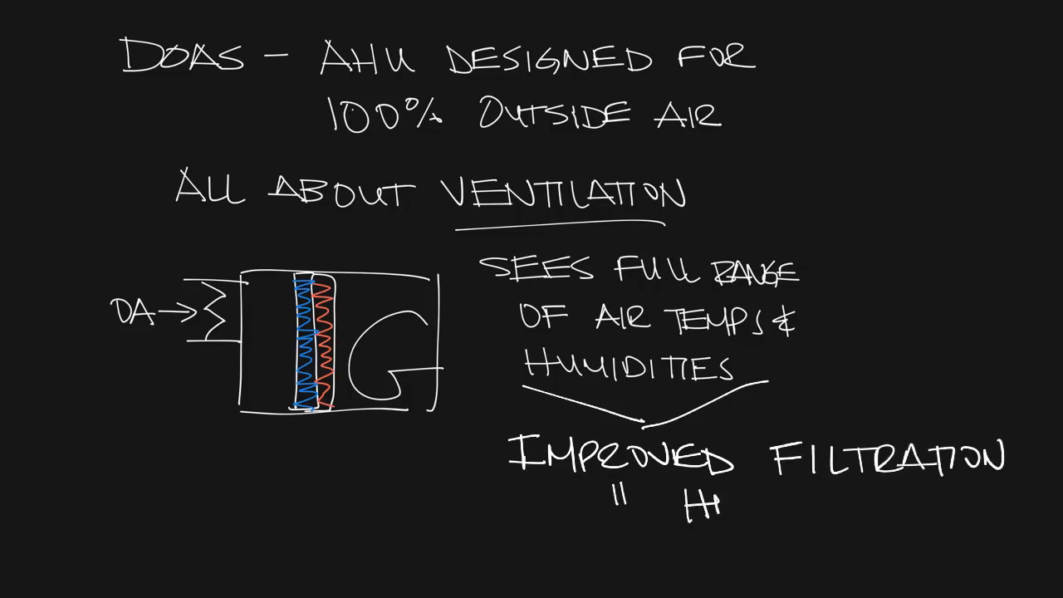
type("HUMIDITY CONTROL")
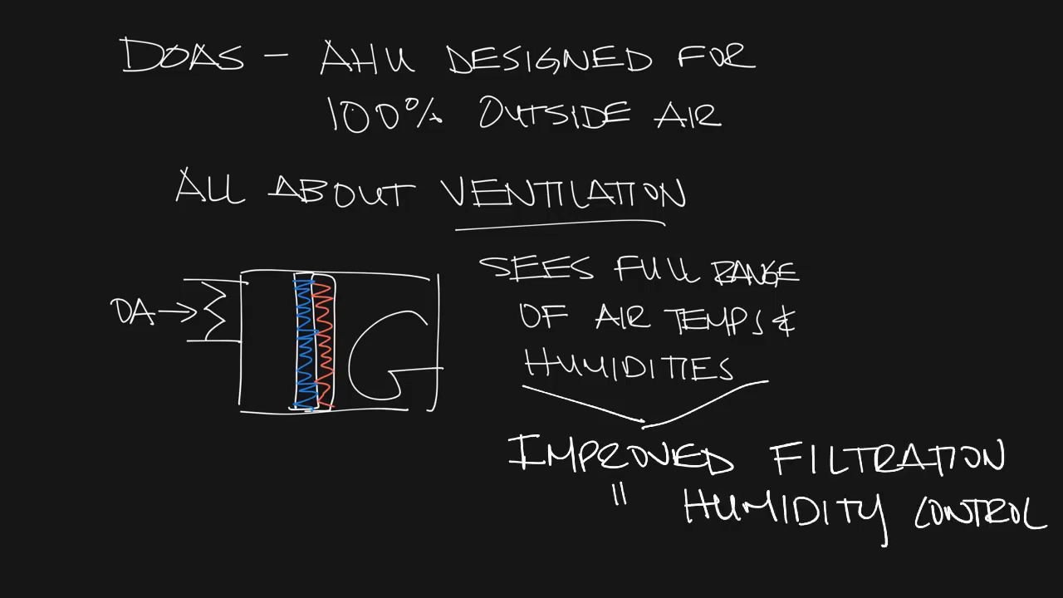
type("COILS")
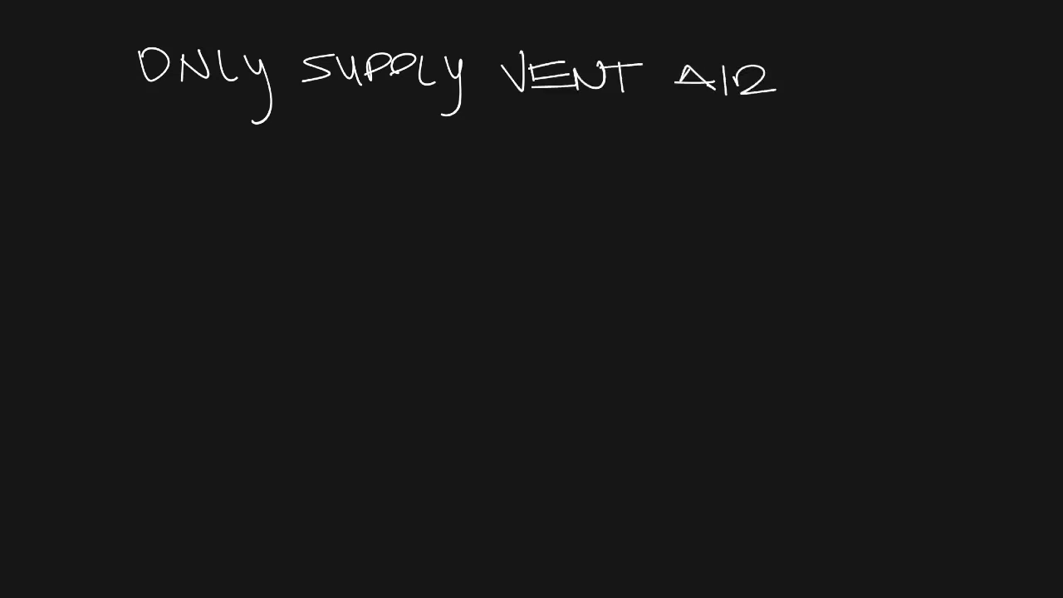
Draw a branch arrow and write Lower airflows and USE A PARALLEL SENSIBLE COOLING SYS
left_click_drag(308, 125, 494, 191)
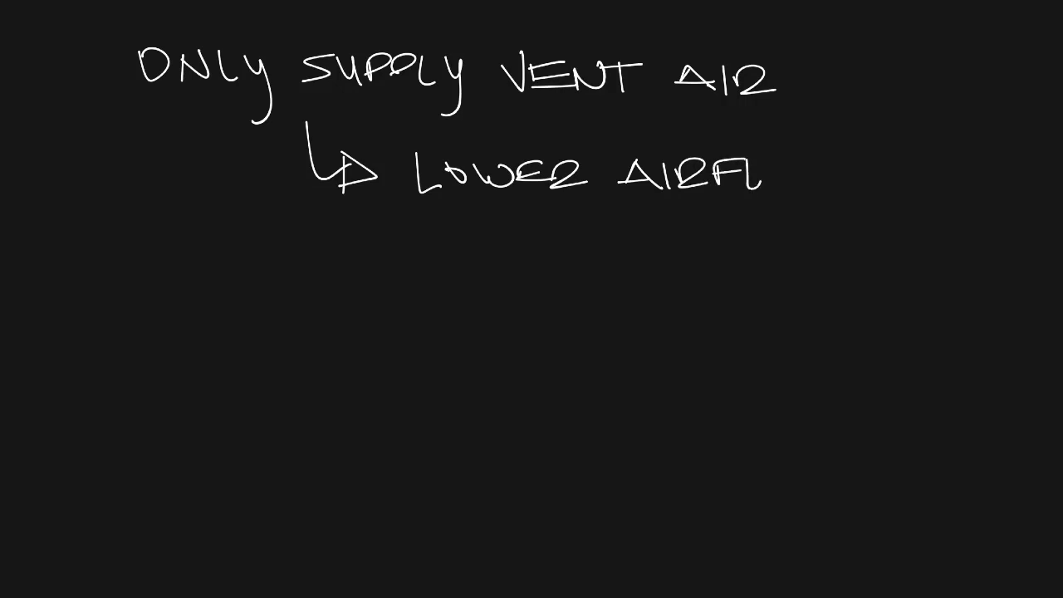
type("OWS")
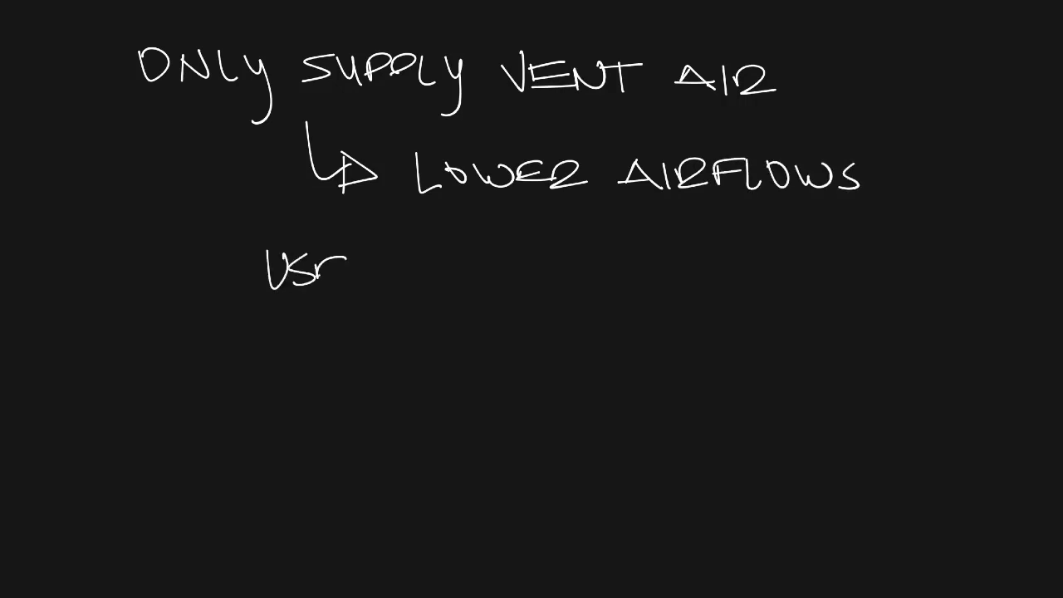
type("USE A PARALLEL SEN")
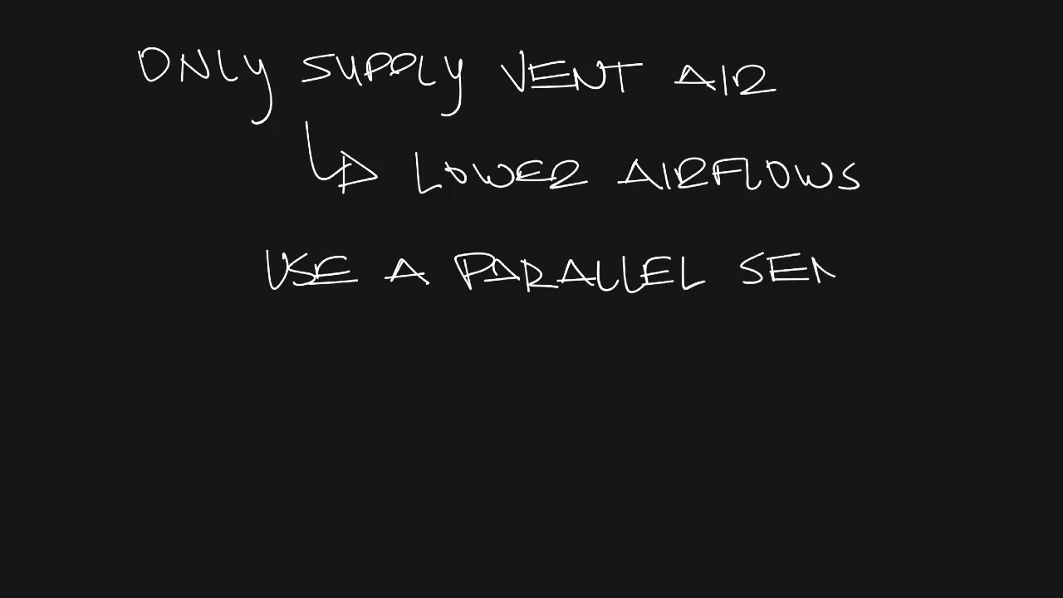
type("SIBLE")
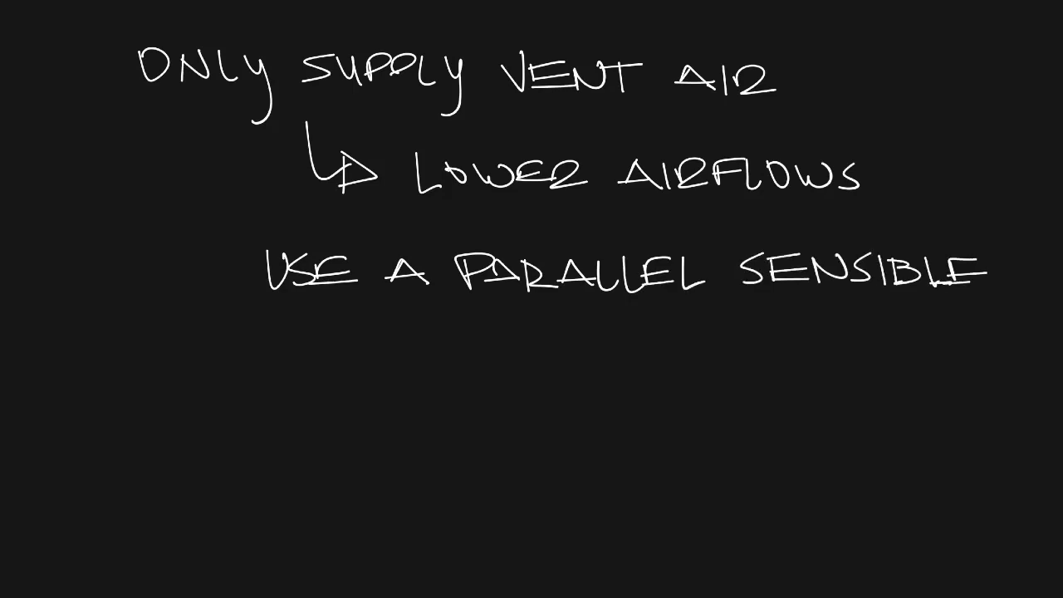
type("COOLING SYSTEM")
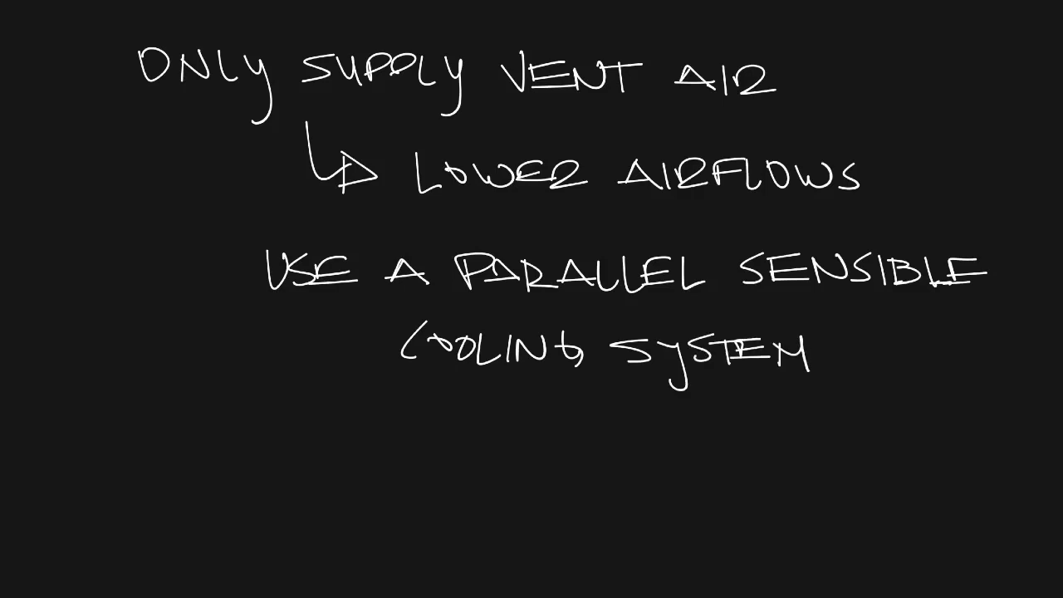
Write DOAS — HANDLES to begin the latent load note
type("DOAS —")
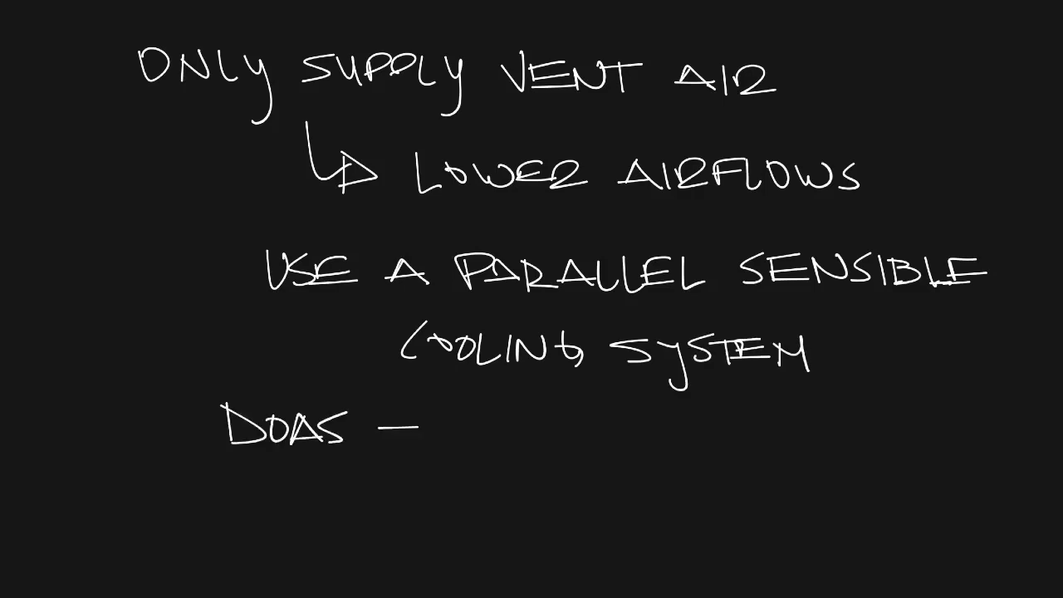
type("HANDLES LATENT LOAD")
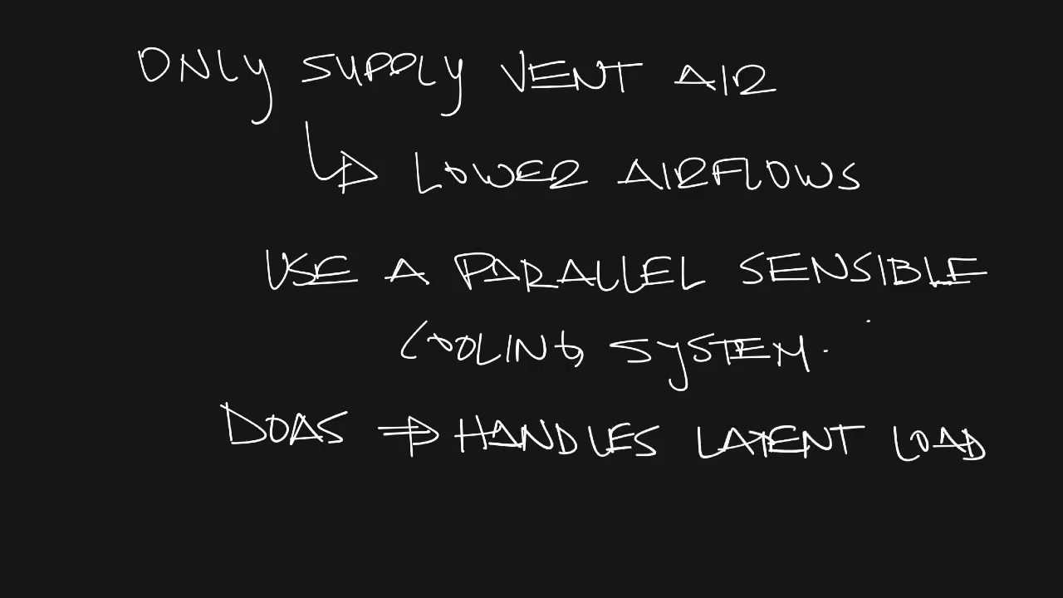
Write SENSIBLE LOAD, CHILLED BEAMS or fan boxes, and Decouple sensible & LATENT LOADS
type("SENSIBLE LOAD")
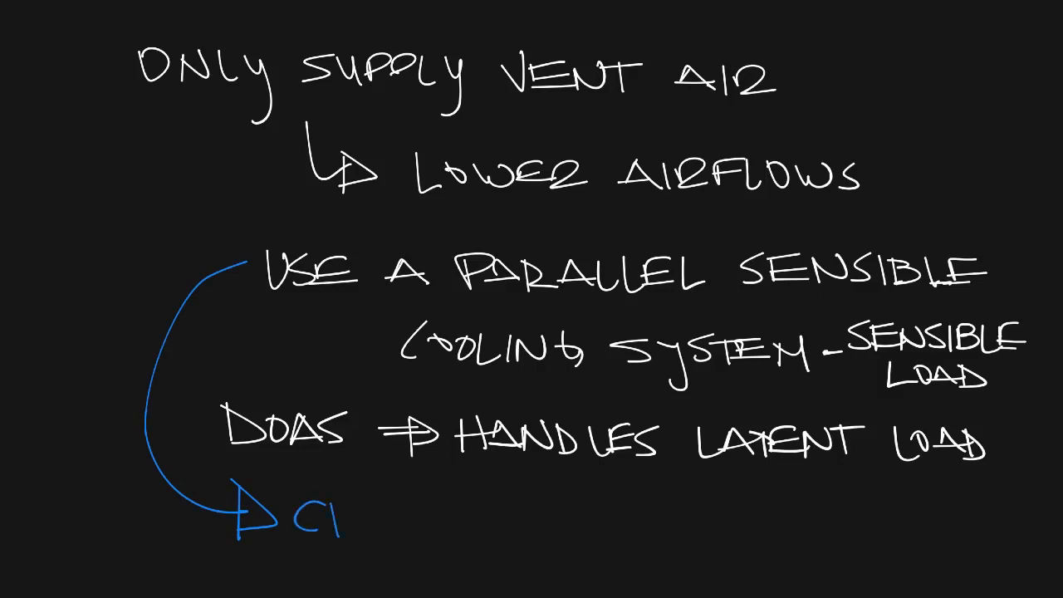
type("CHILLED BEAMS OR CHILLED")
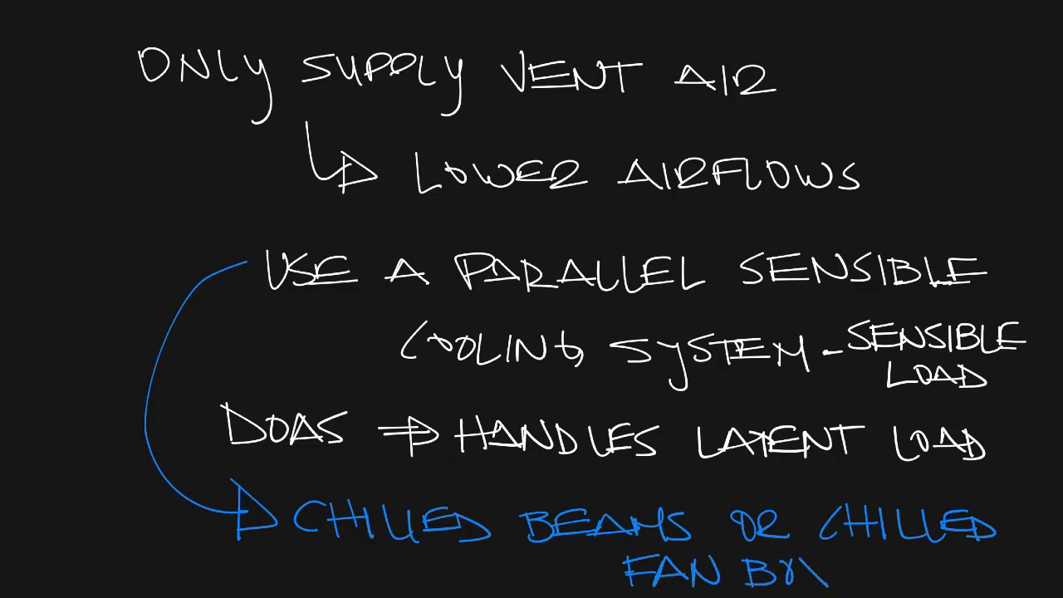
type("XES")
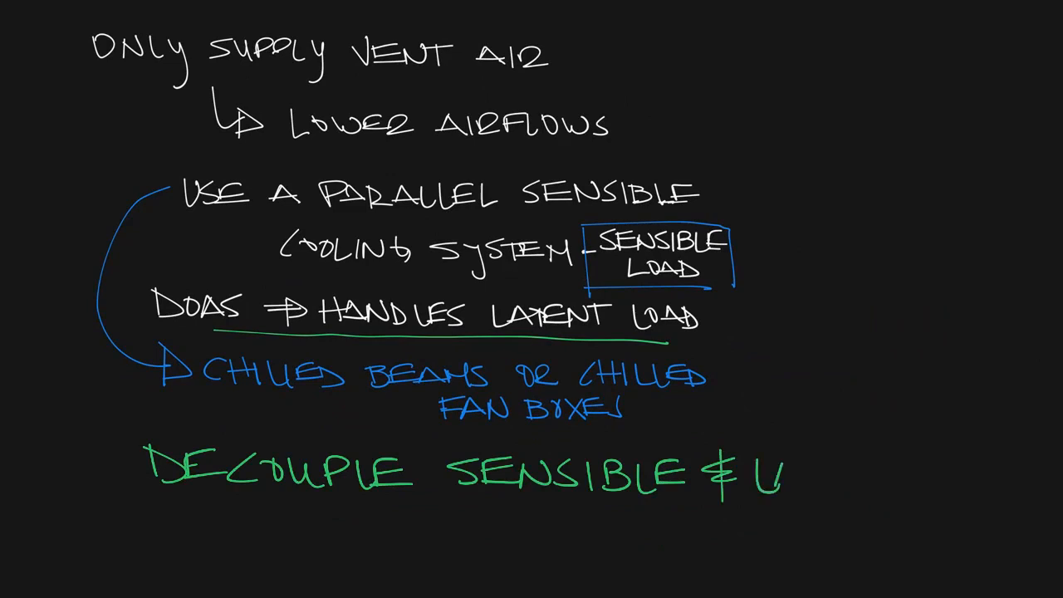
type("LATENT LOADS")
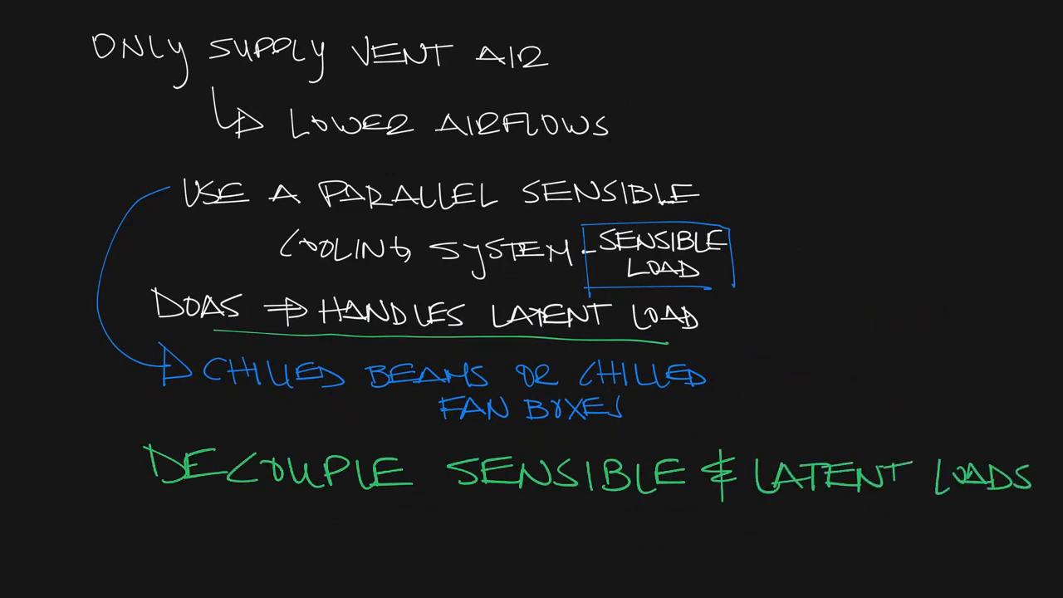